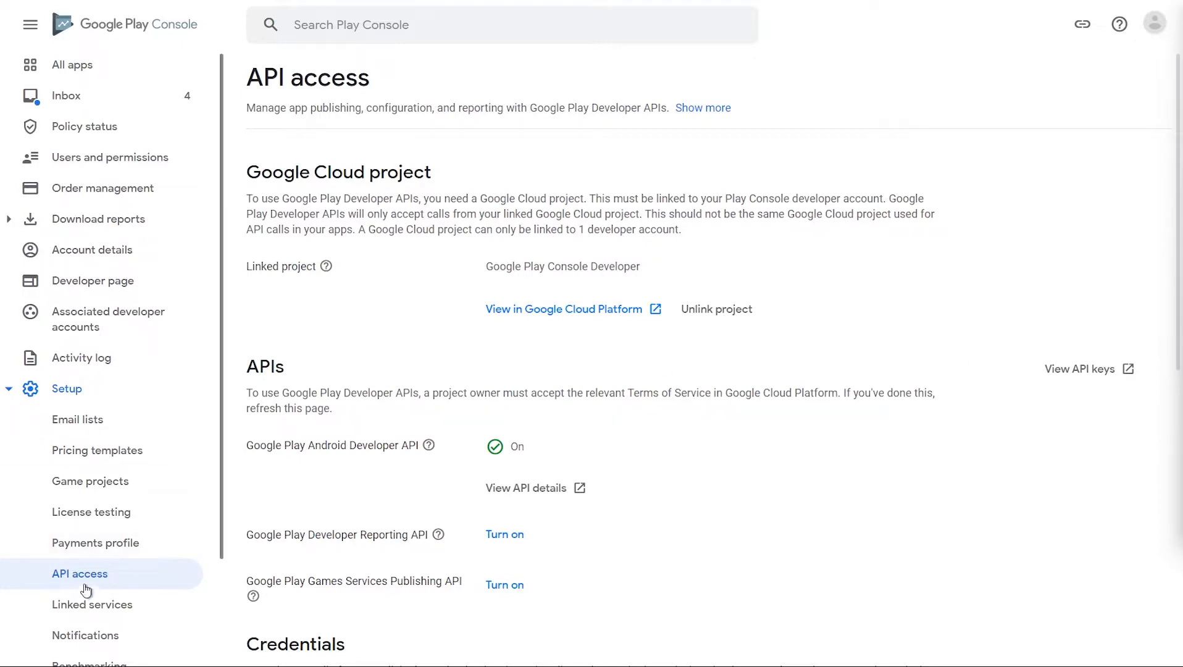
Follow Play Console's Credentials guide link to Google Cloud's project service accounts list
scroll(down, 3)
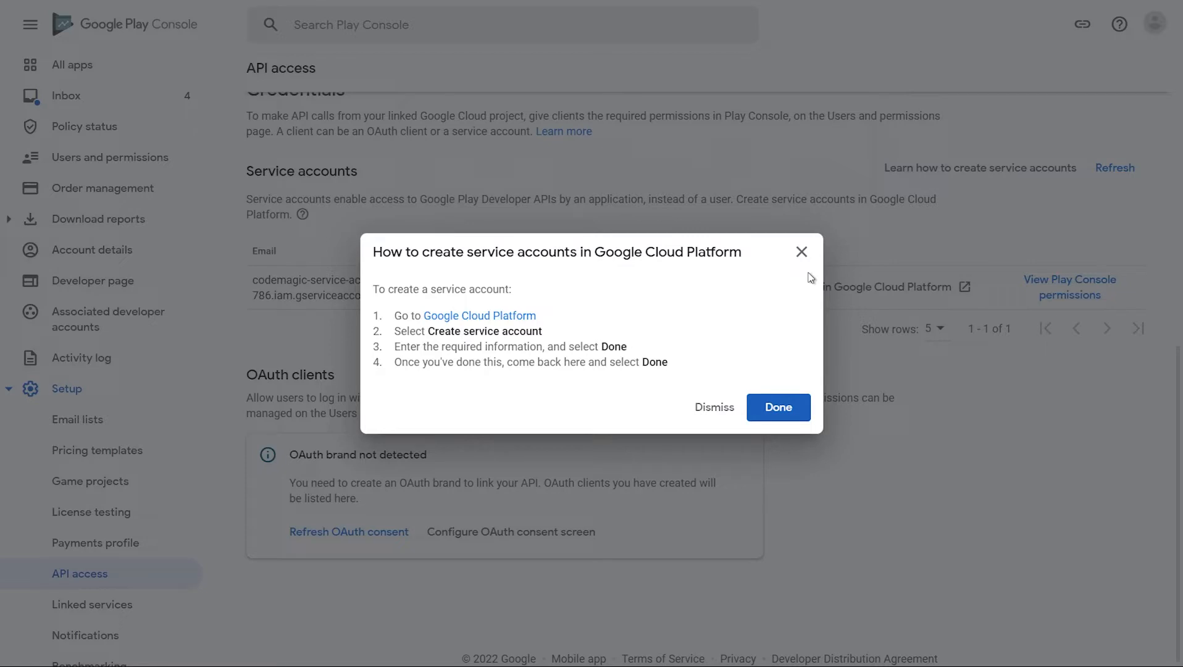
mouse_move(479, 315)
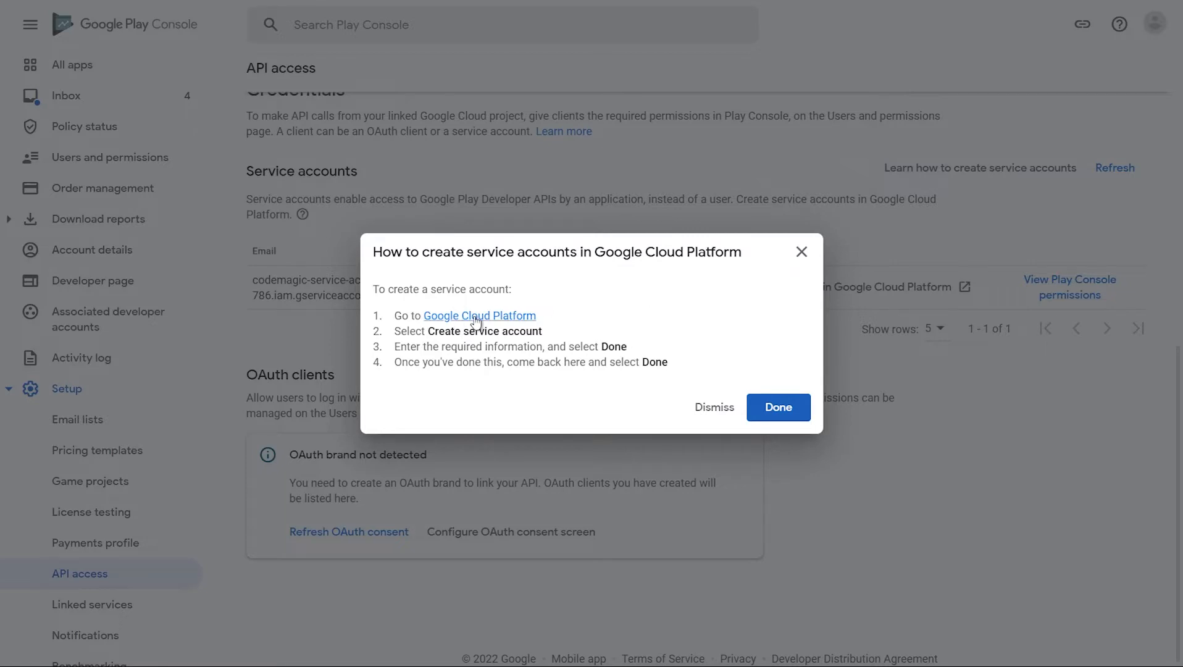
click(479, 316)
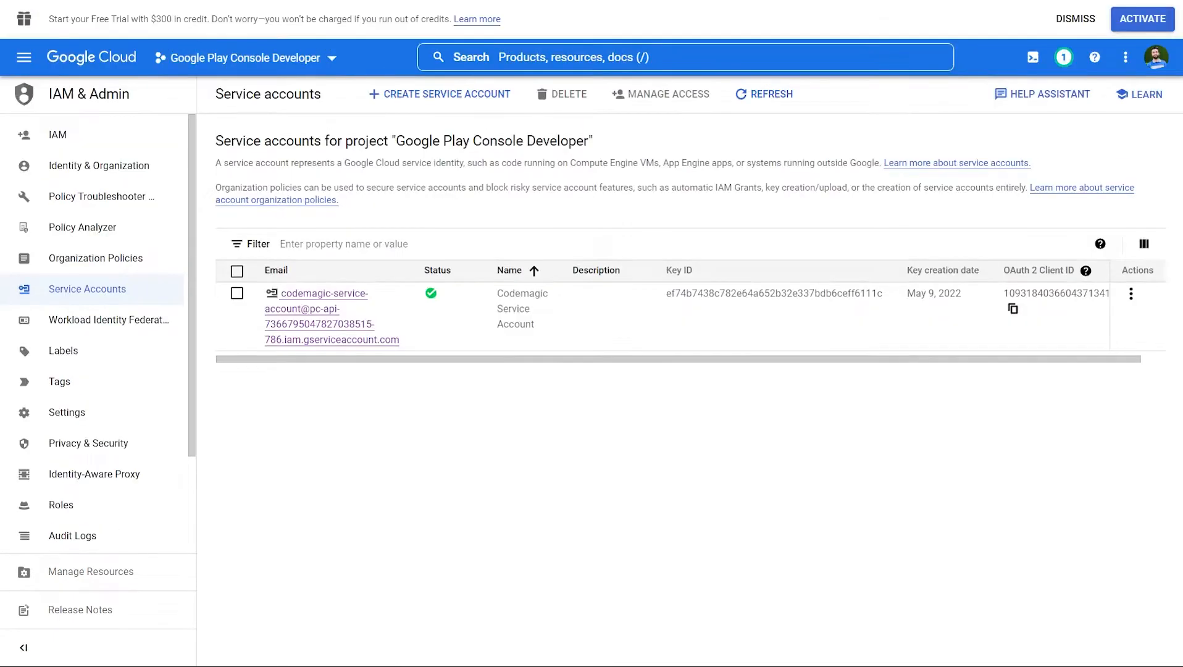
Create the 'servicemagic' service account and grant it the Service Account User role
click(439, 93)
text(servicemagic)
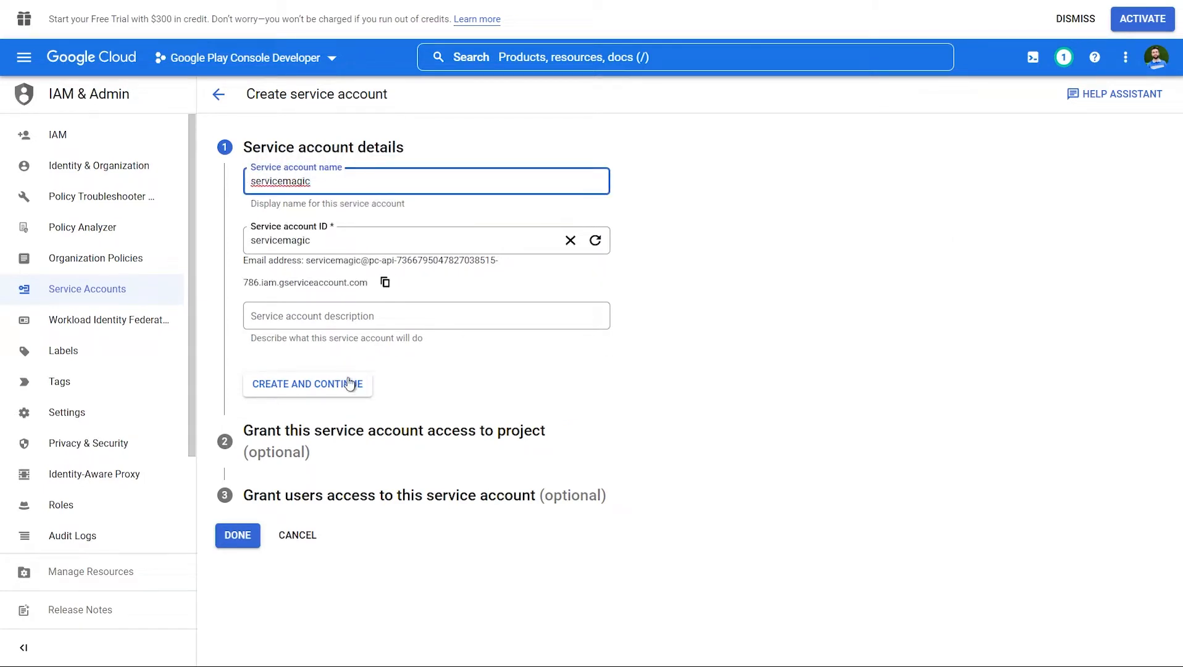
click(306, 384)
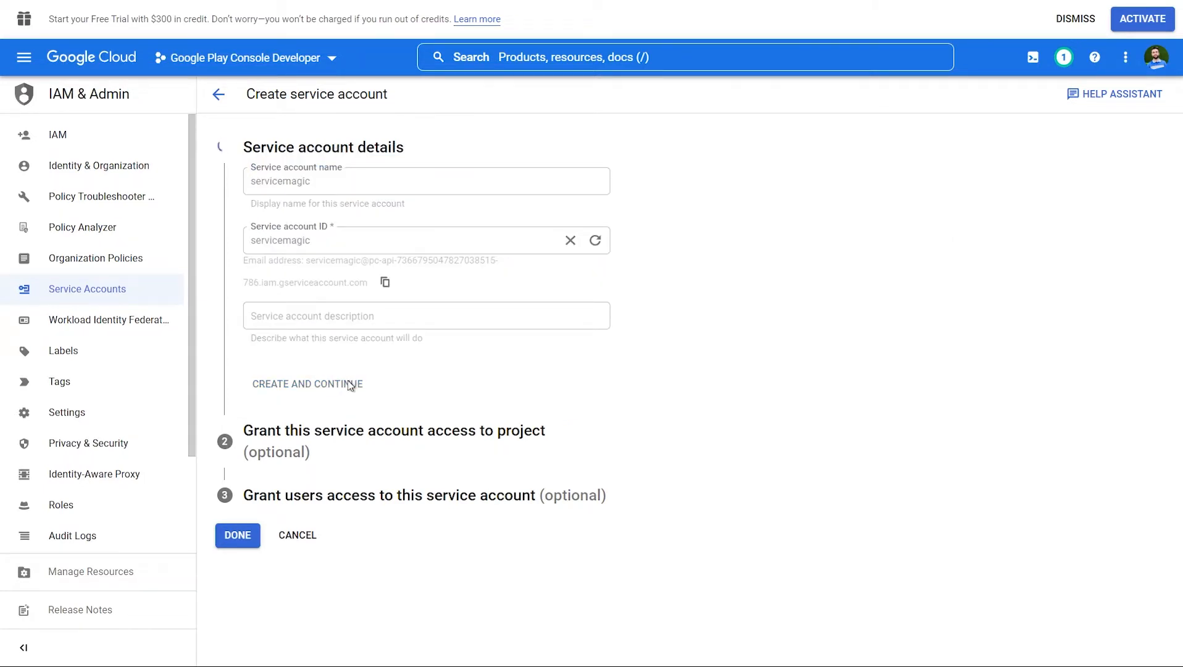
click(305, 383)
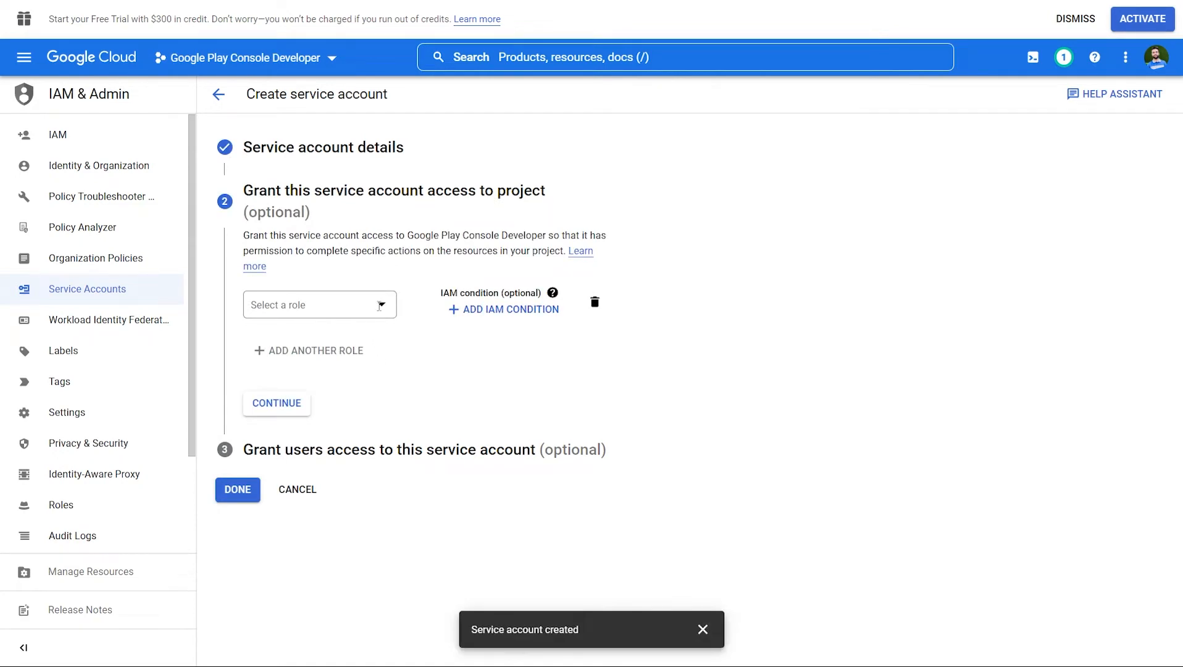
click(319, 304)
text(Service Account User)
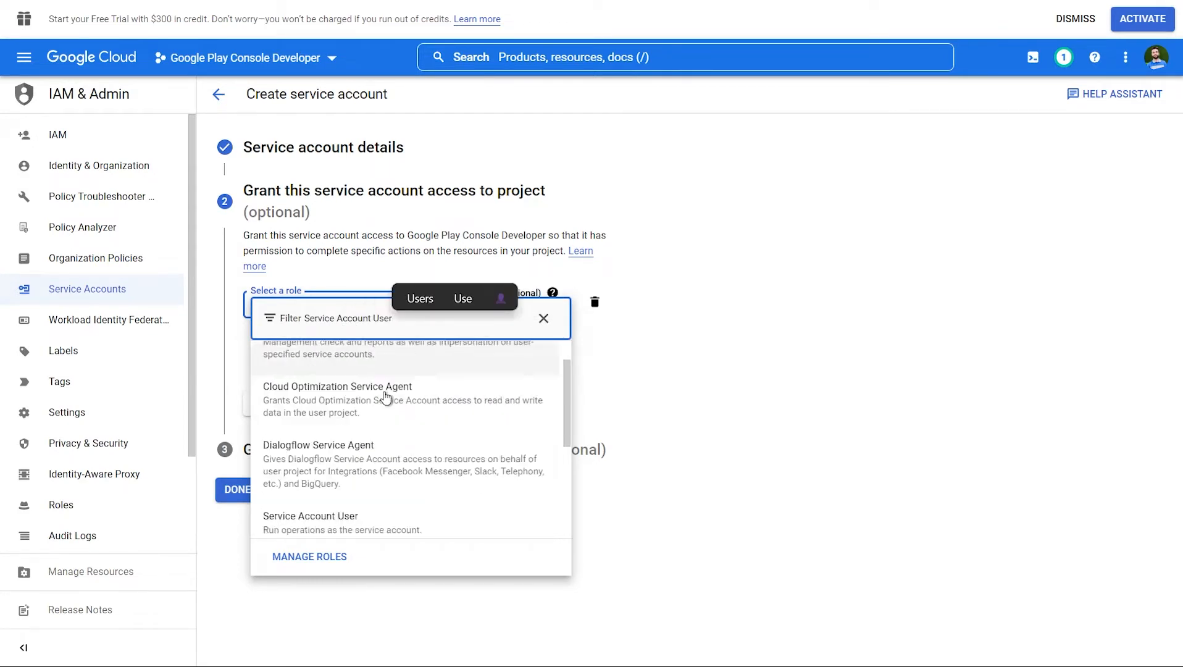
click(309, 515)
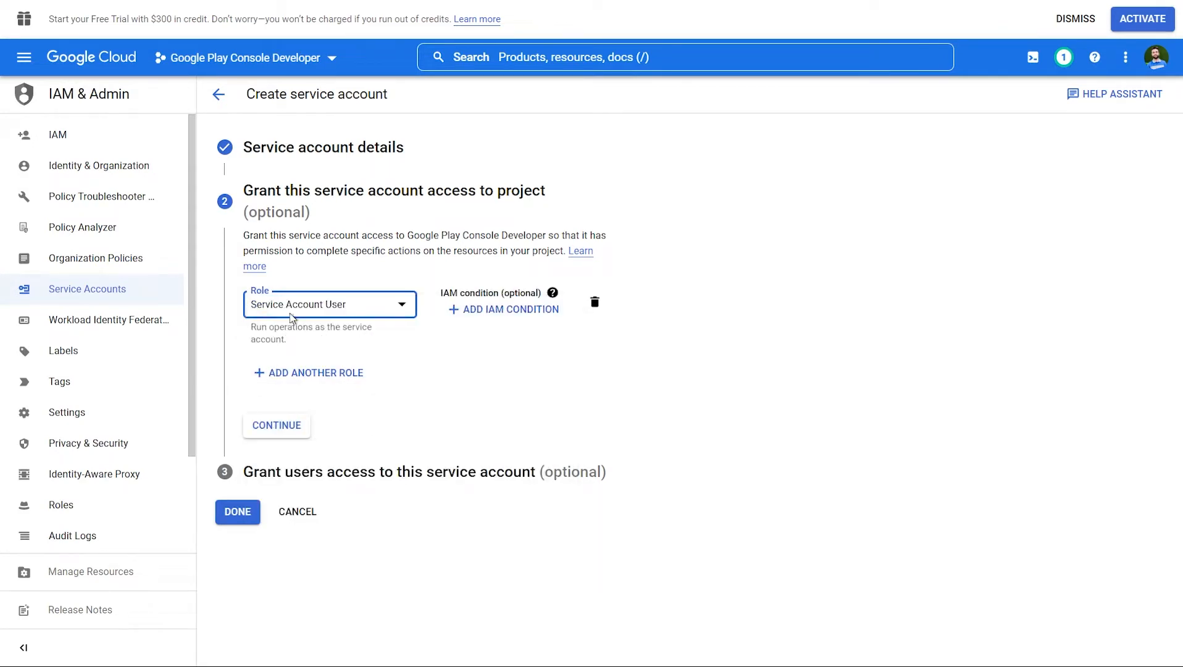
click(276, 425)
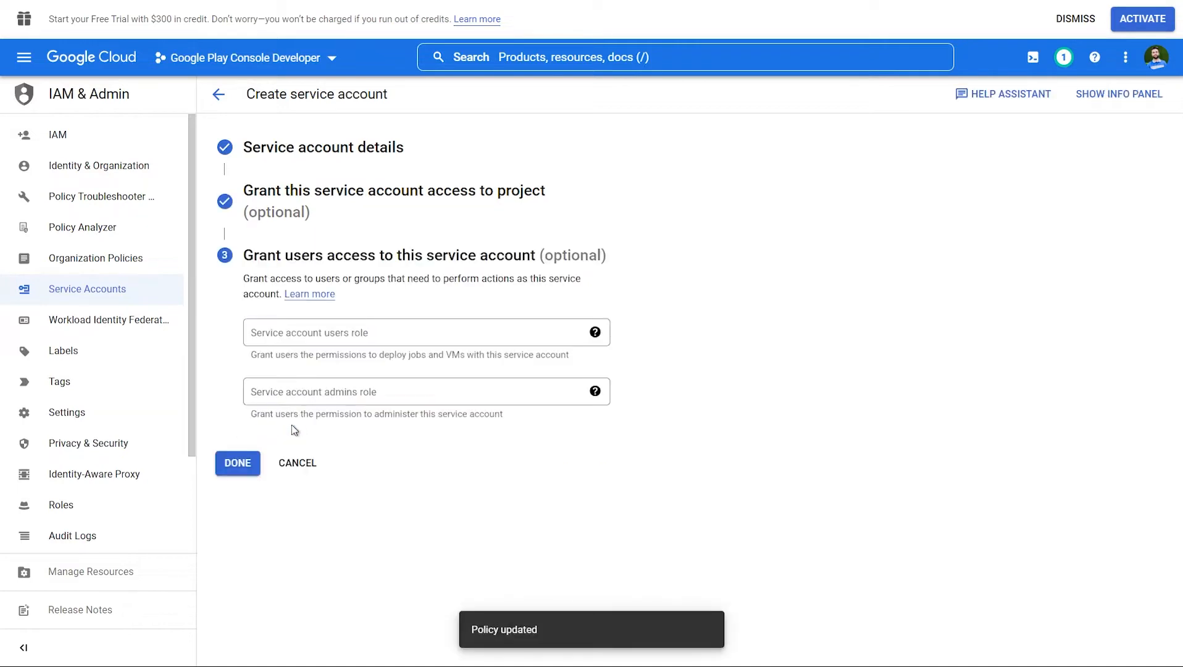
click(1118, 93)
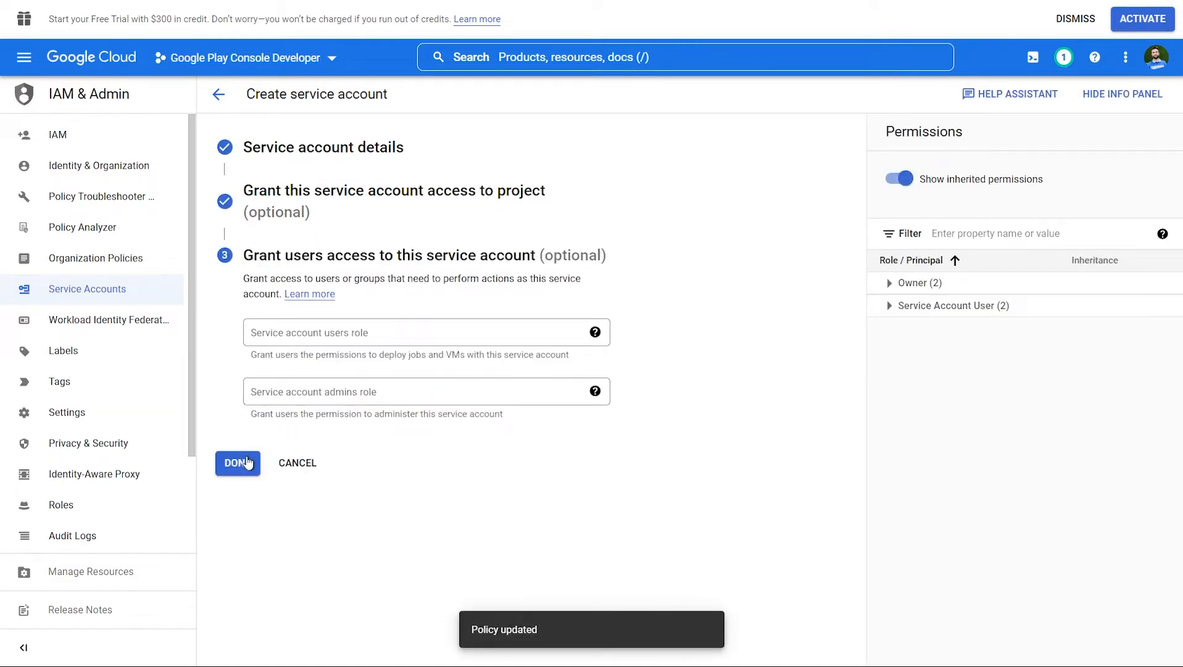
click(237, 463)
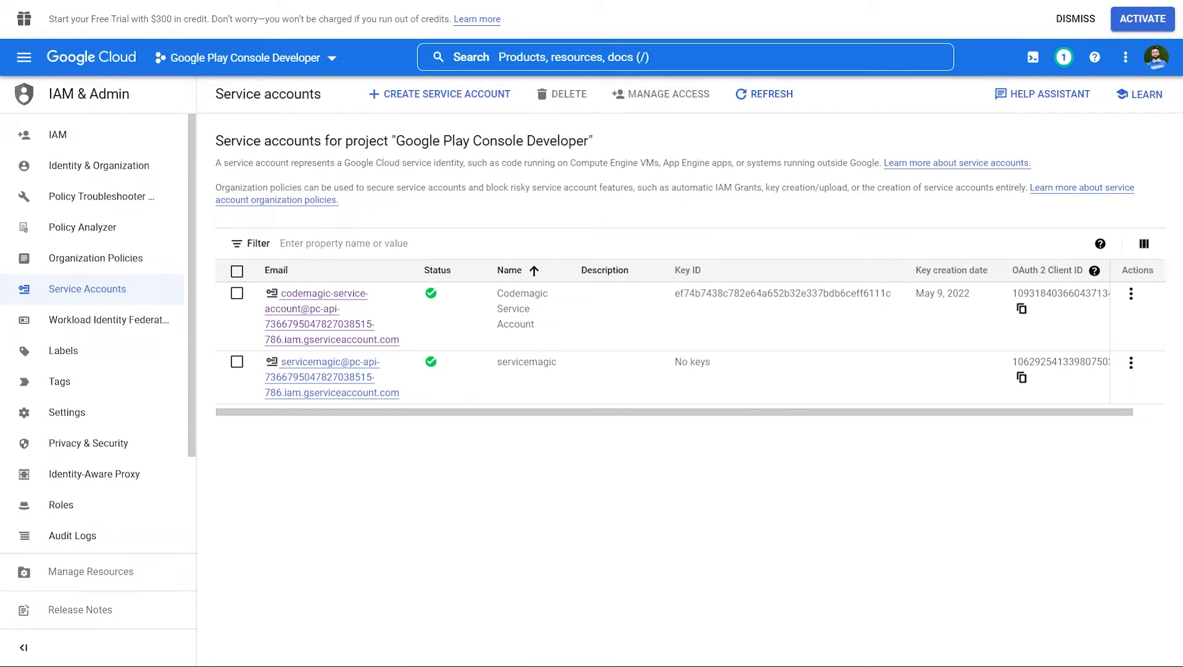
Create and download a new JSON private key from servicemagic's Manage keys page
click(1130, 363)
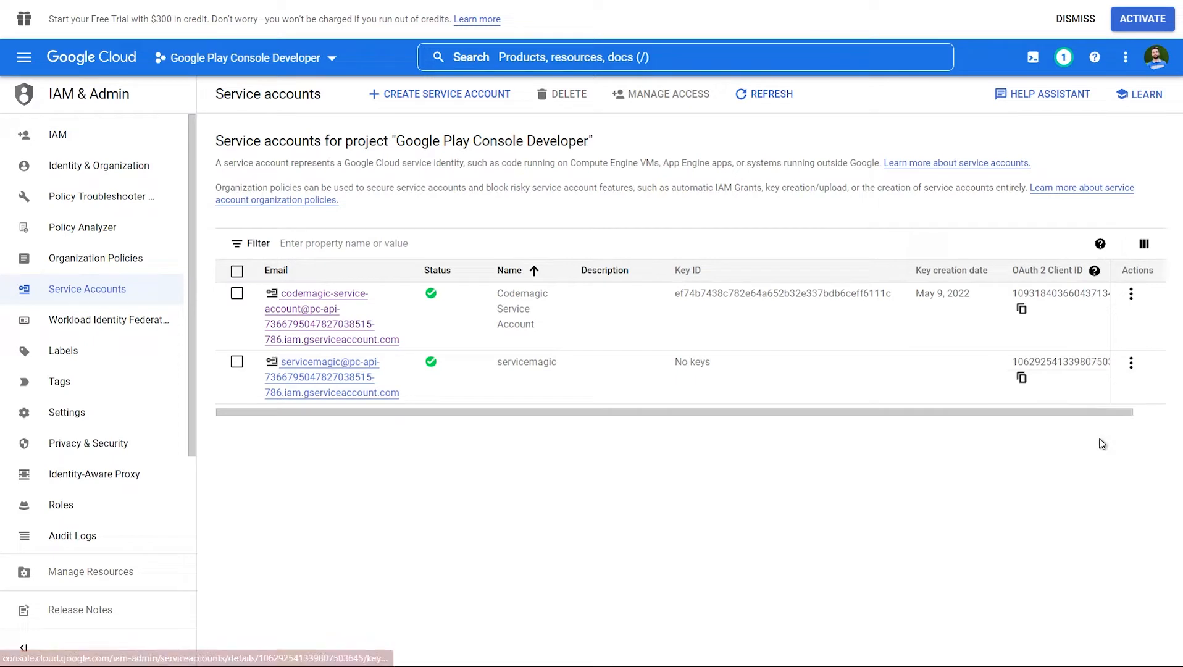
click(329, 361)
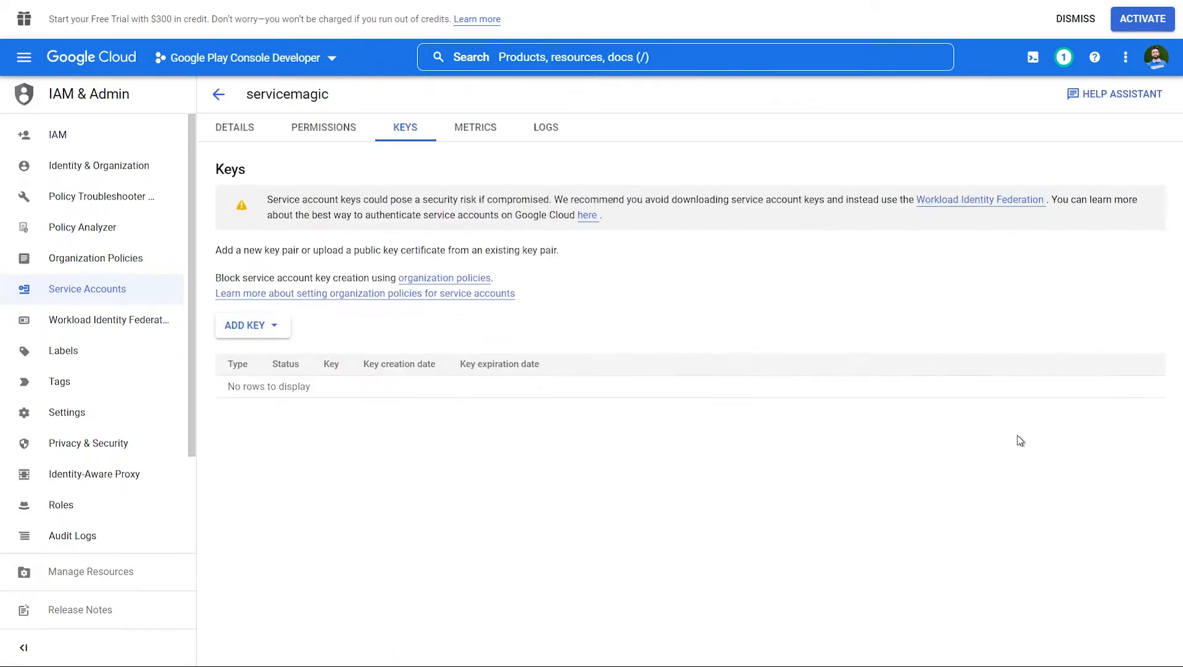
click(251, 325)
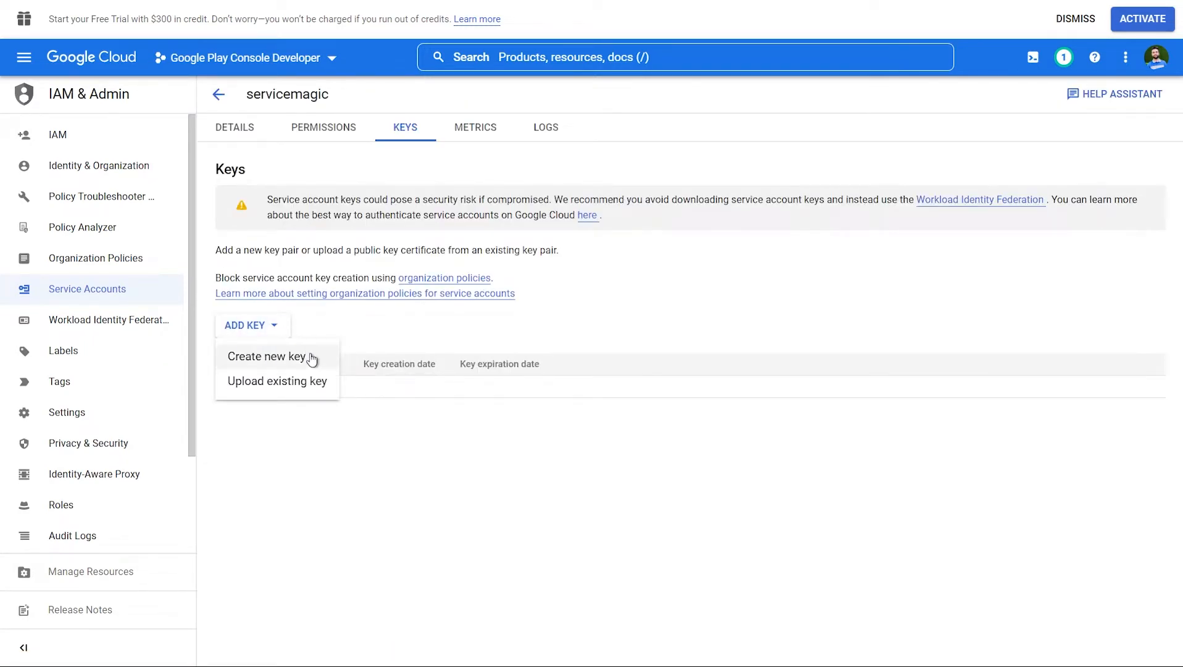
click(265, 356)
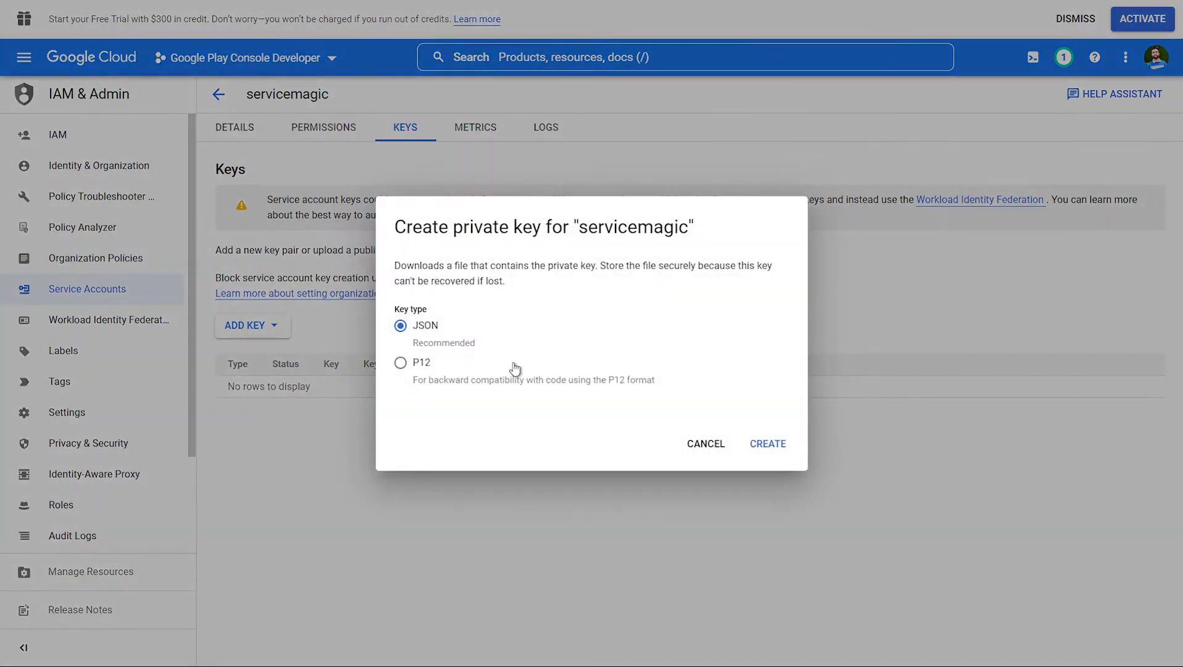
click(766, 444)
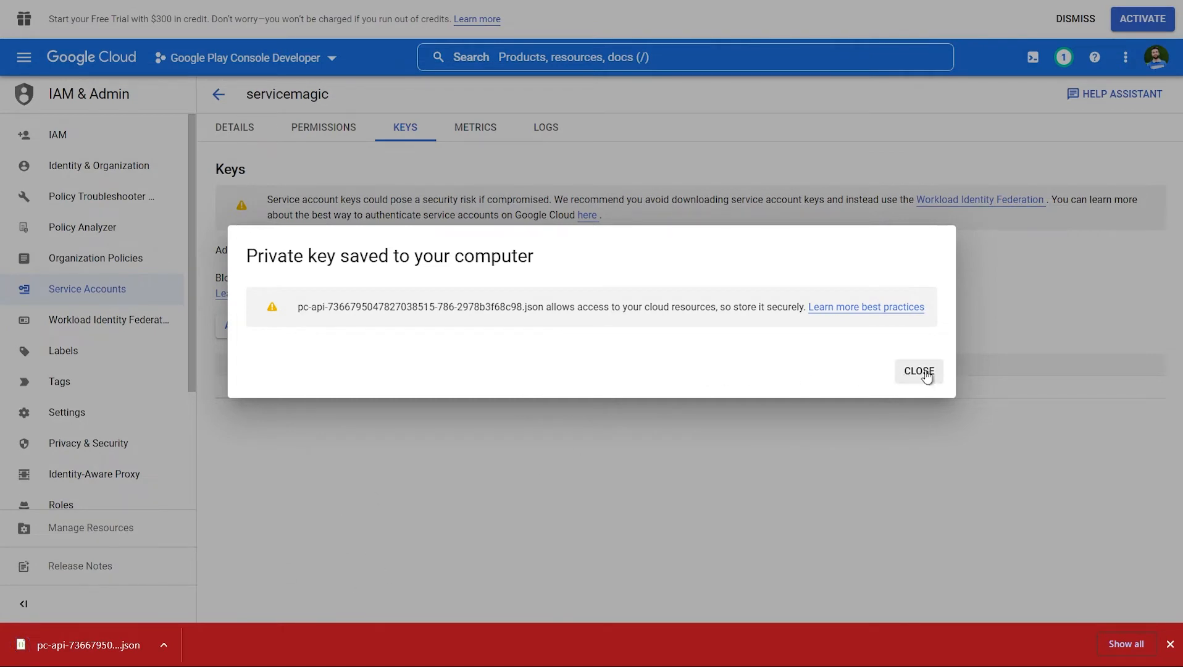
click(917, 370)
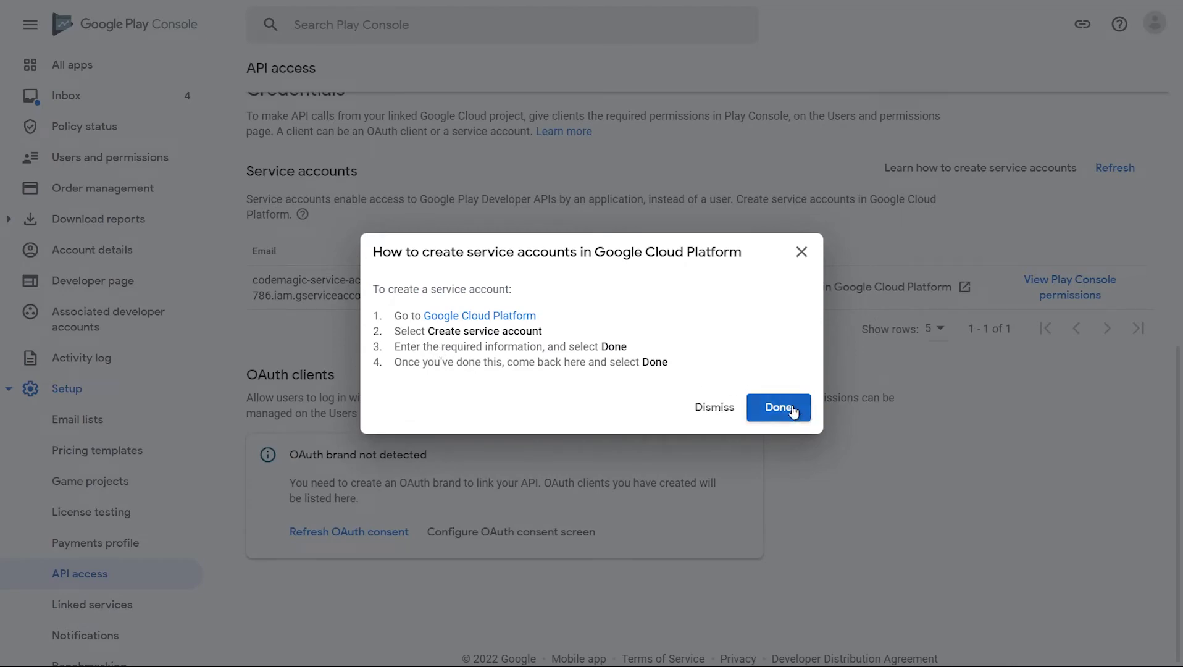
Confirm servicemagic is listed and open its Play Console permissions invitation page
click(778, 407)
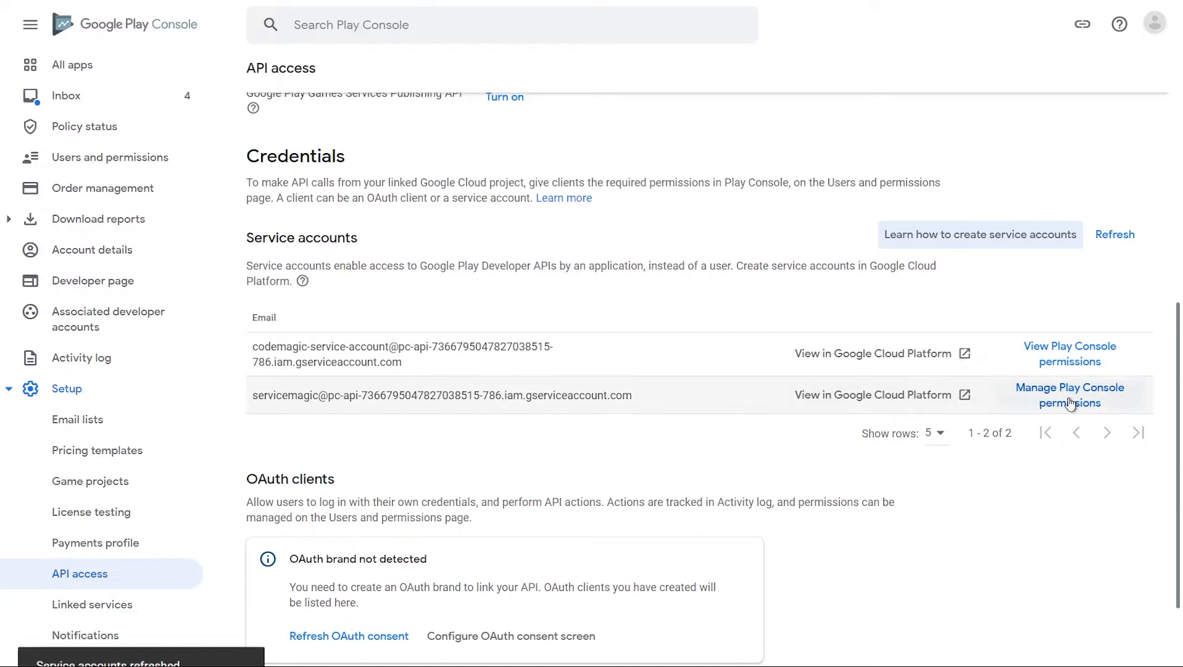
click(1069, 395)
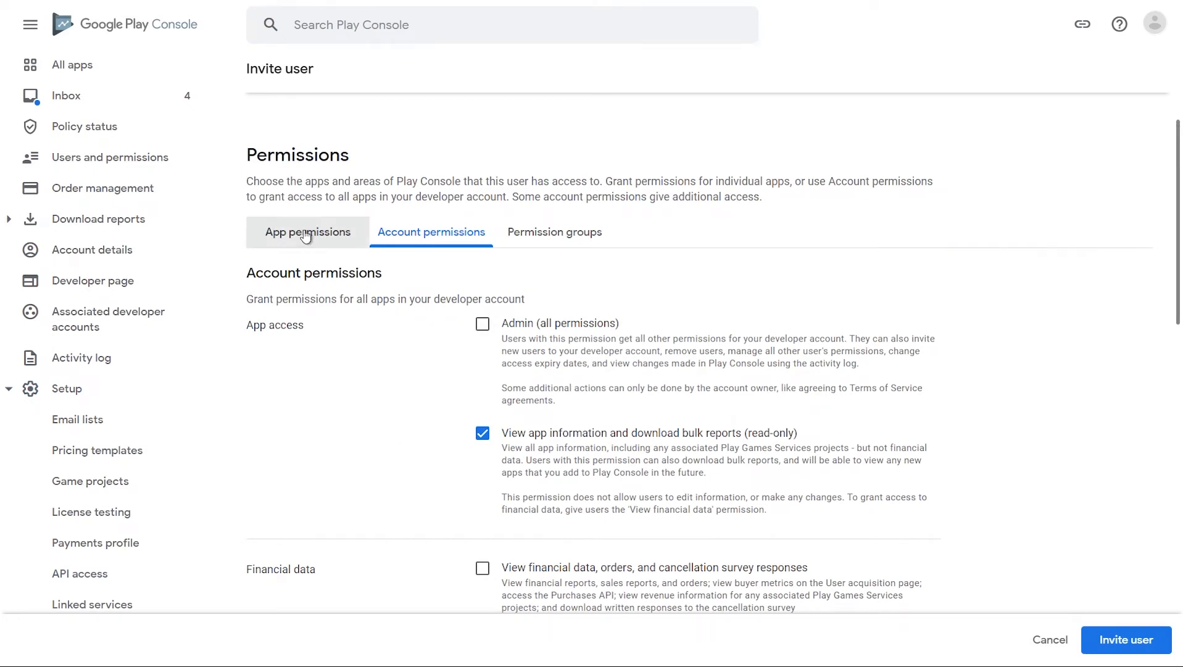
Grant servicemagic app permissions for CodemagicDemo and Salam, then send the invite
click(307, 231)
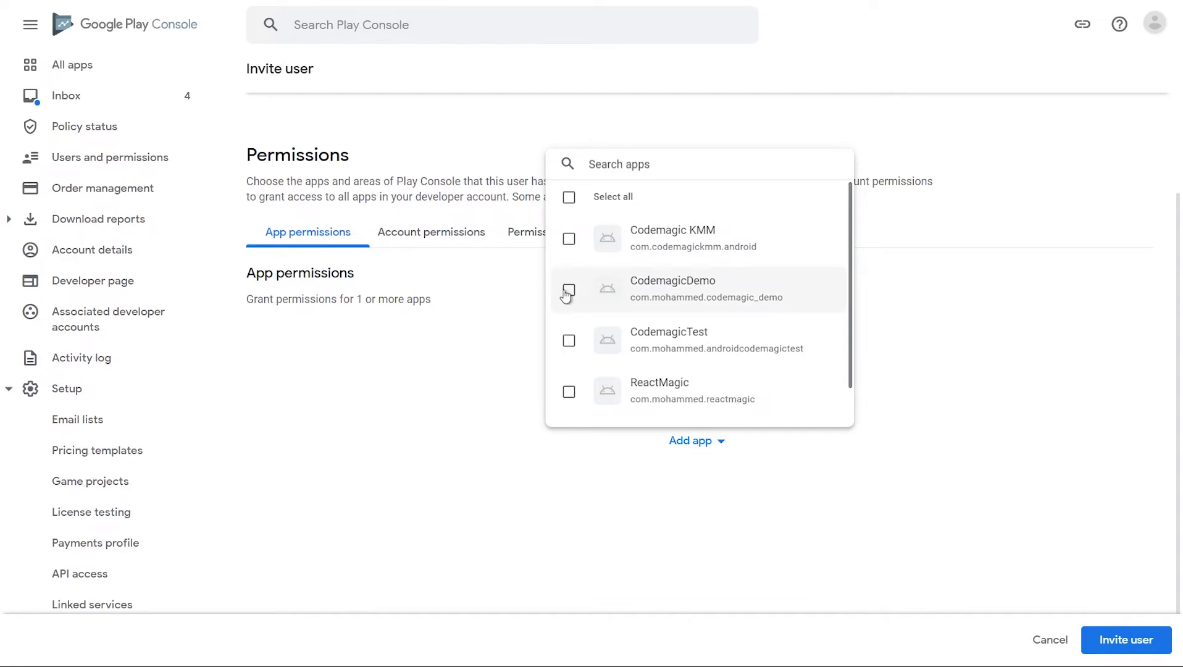
click(568, 367)
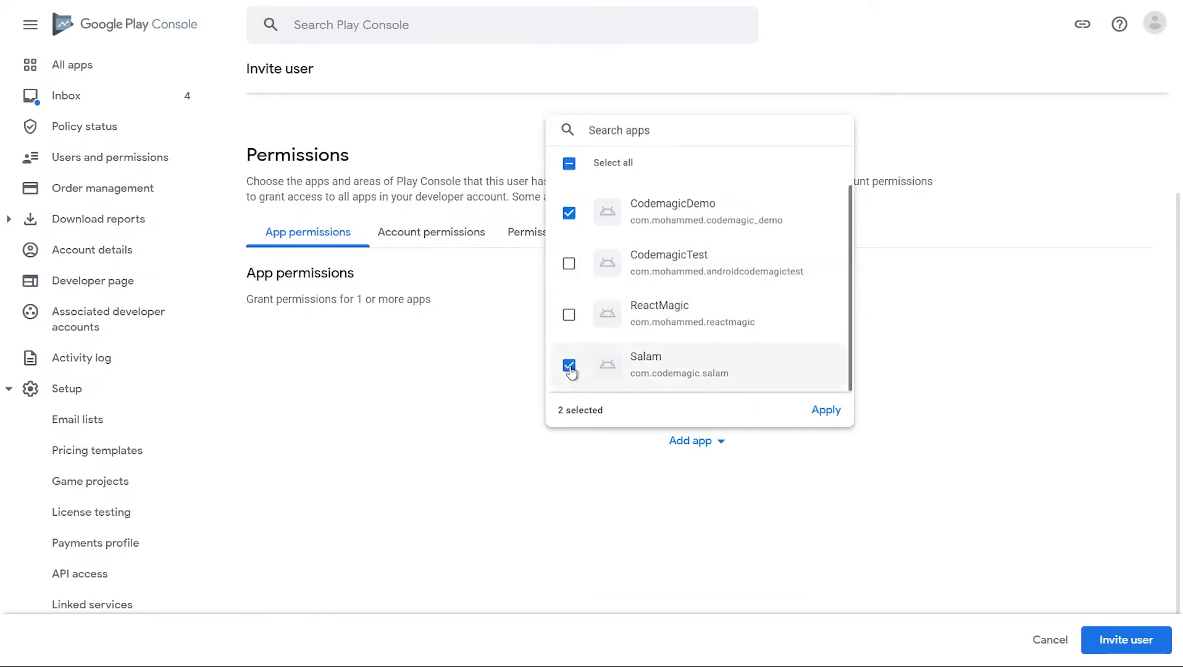
click(826, 409)
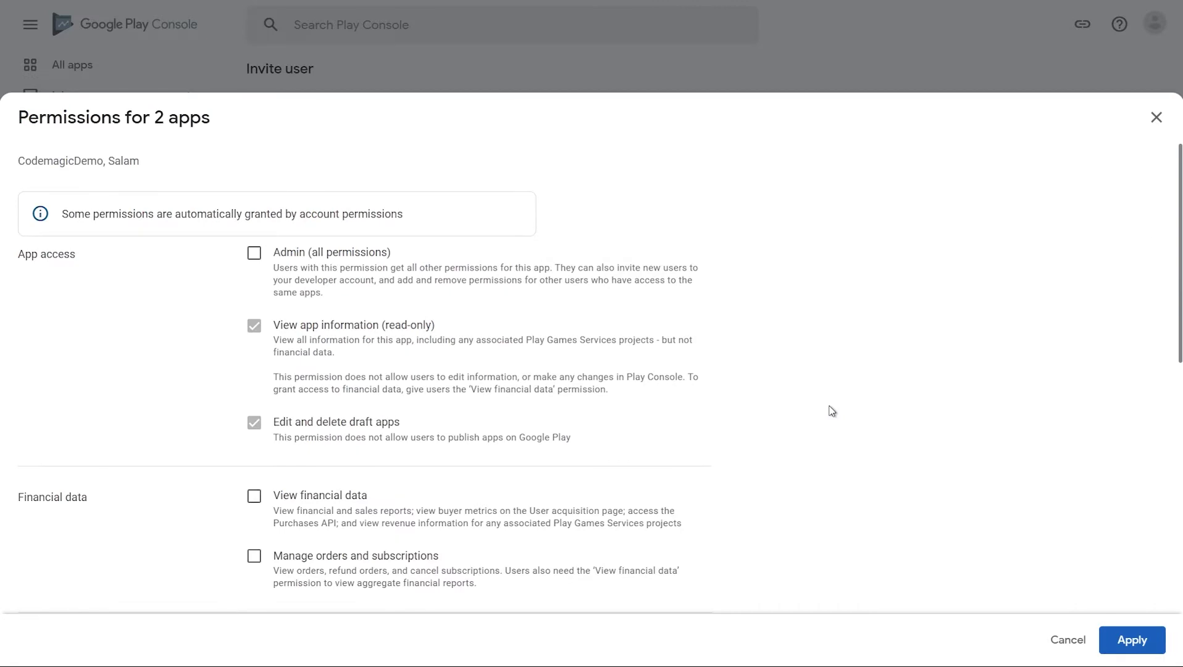
scroll(down, 3)
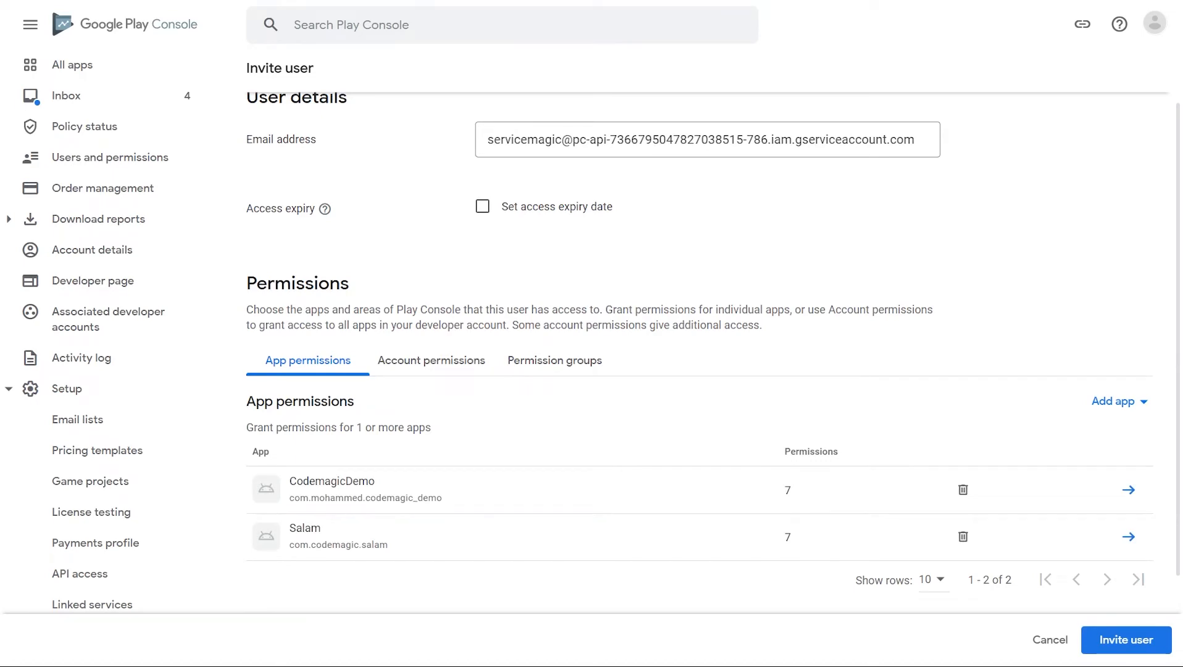
click(1127, 640)
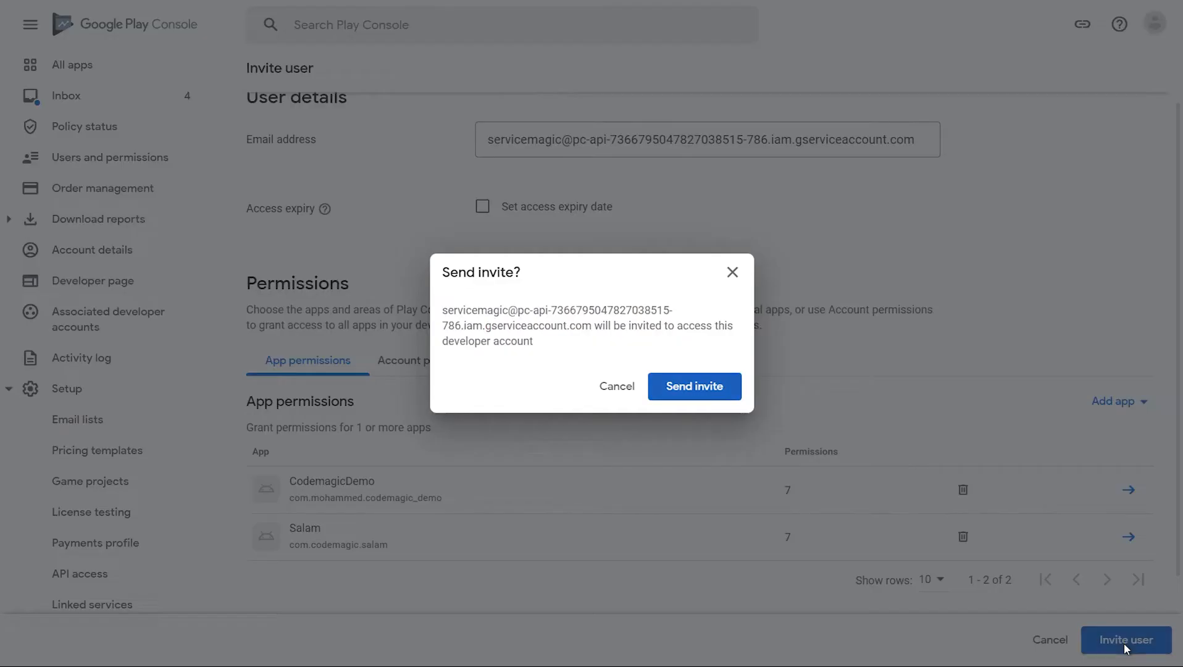
click(693, 387)
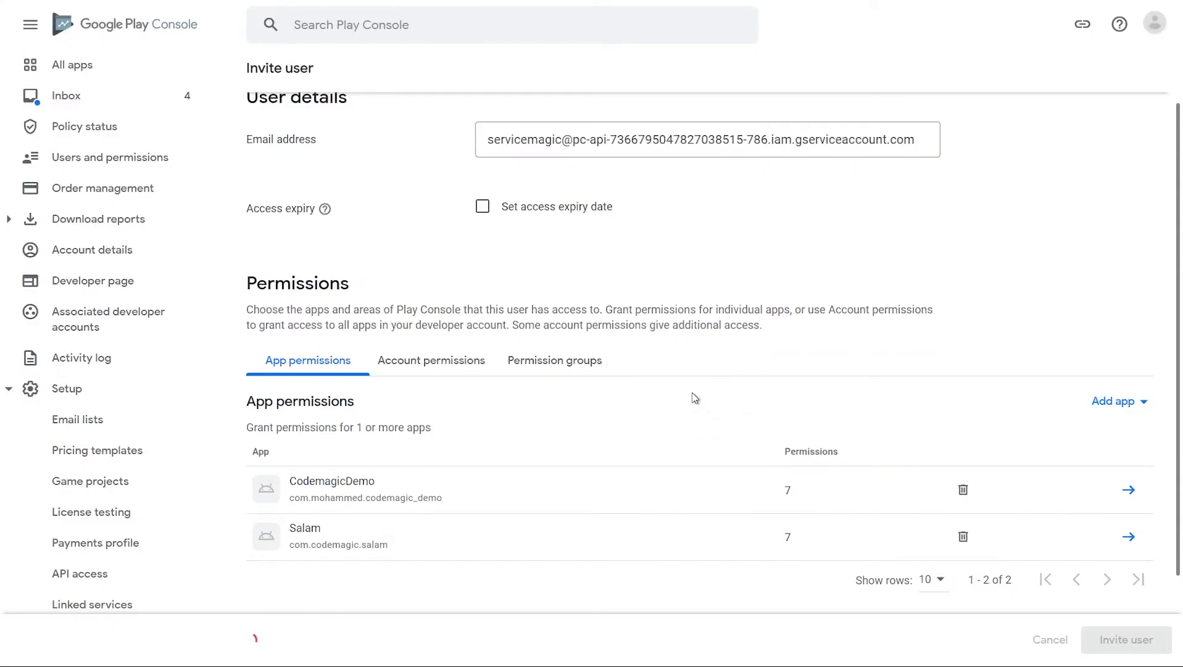
click(1127, 639)
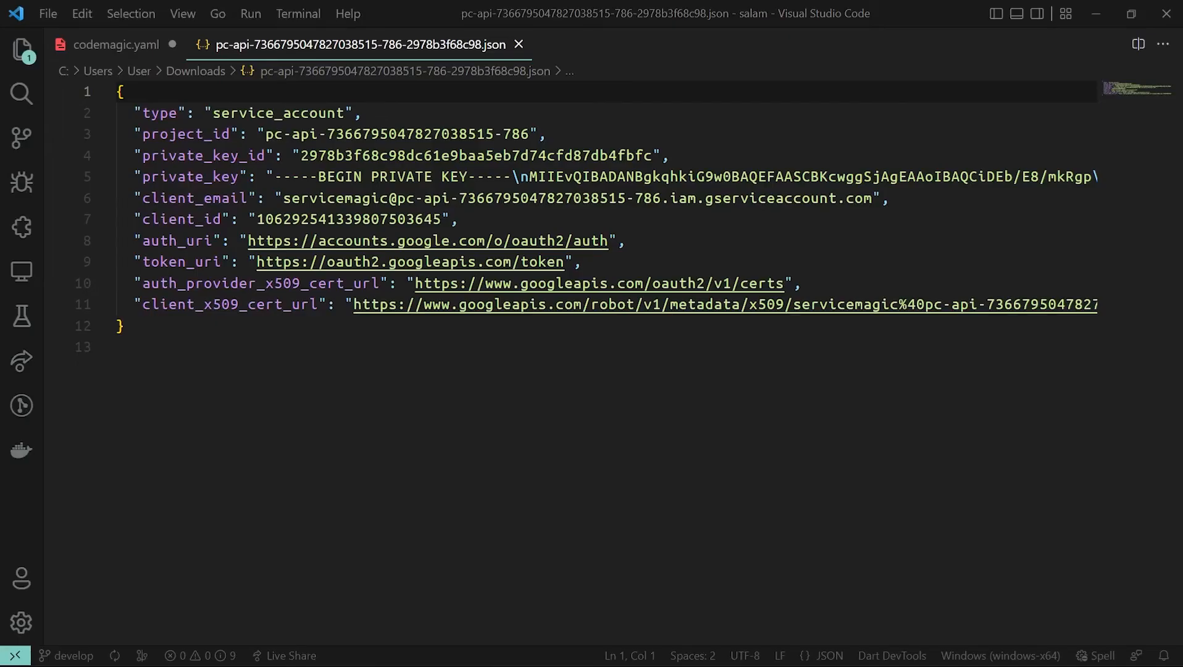
Select the entire pc-api JSON key file in VS Code for copying
key(ctrl+a)
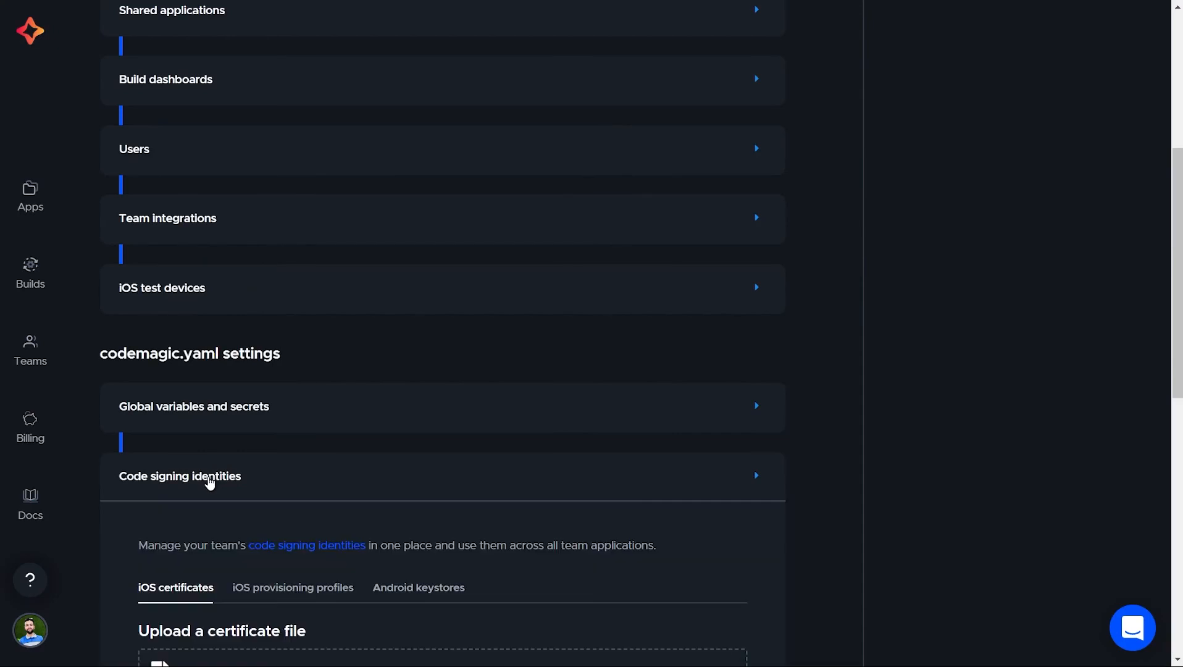
Add the pasted JSON key as secure variable GCLOUD_SERVICE_ACCOUNT_CREDENTIALS in group google_credentials
click(193, 406)
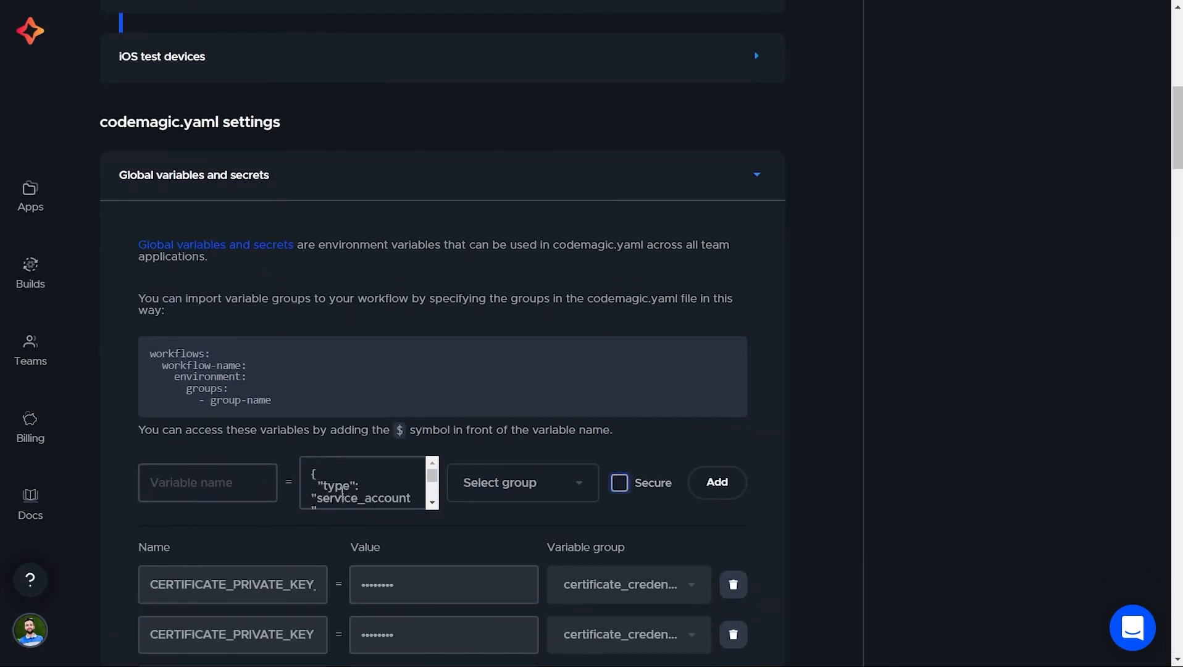
click(619, 482)
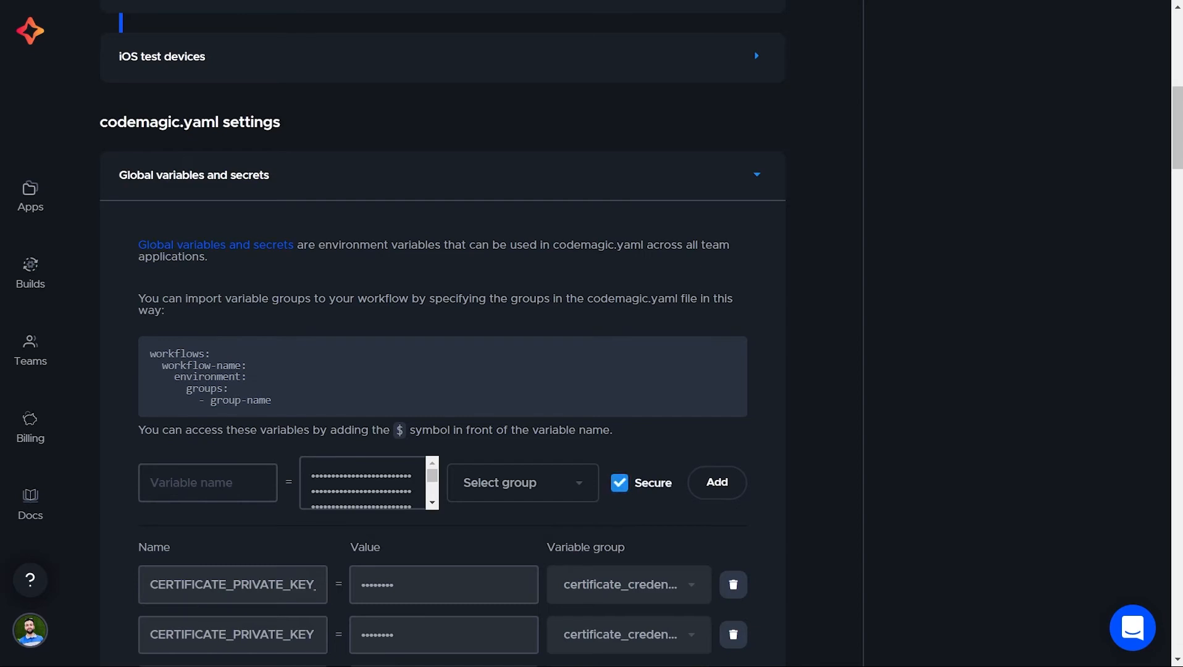
text(google_credentials)
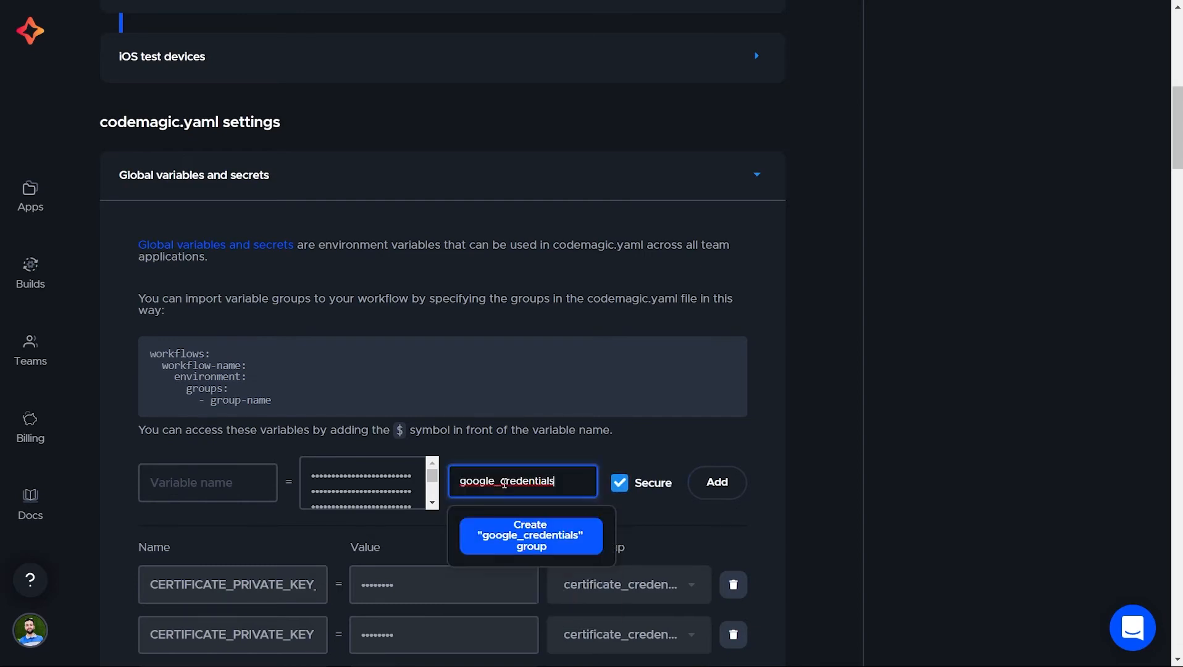
click(529, 534)
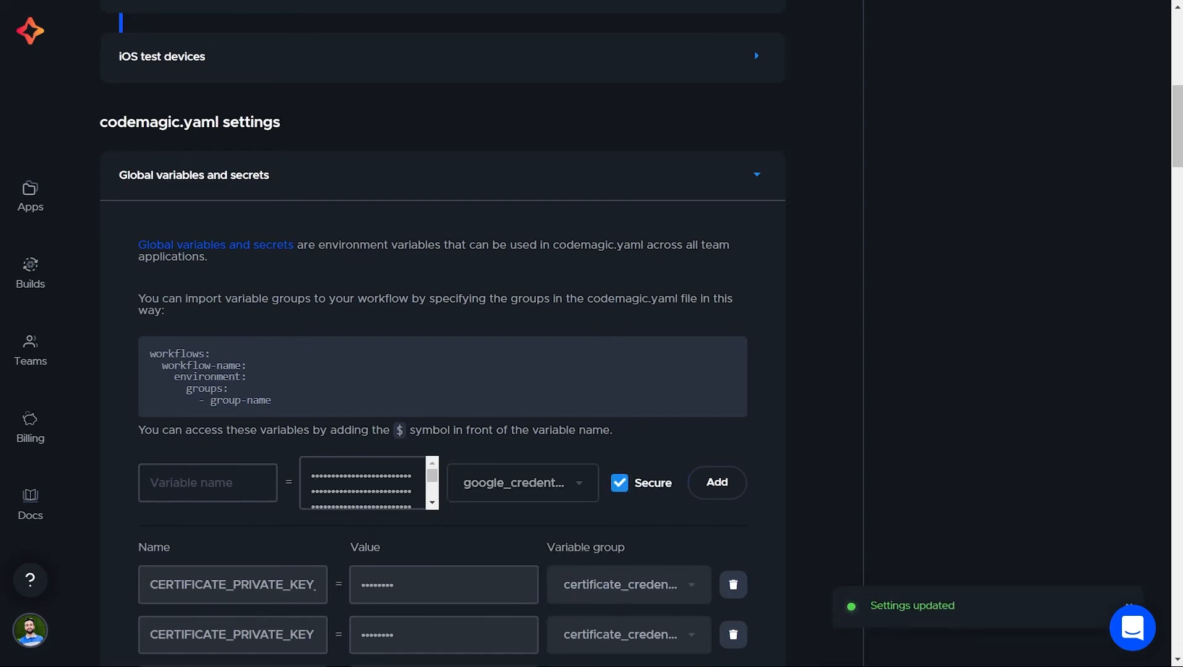
text(GCLOUD_SERVICE_)
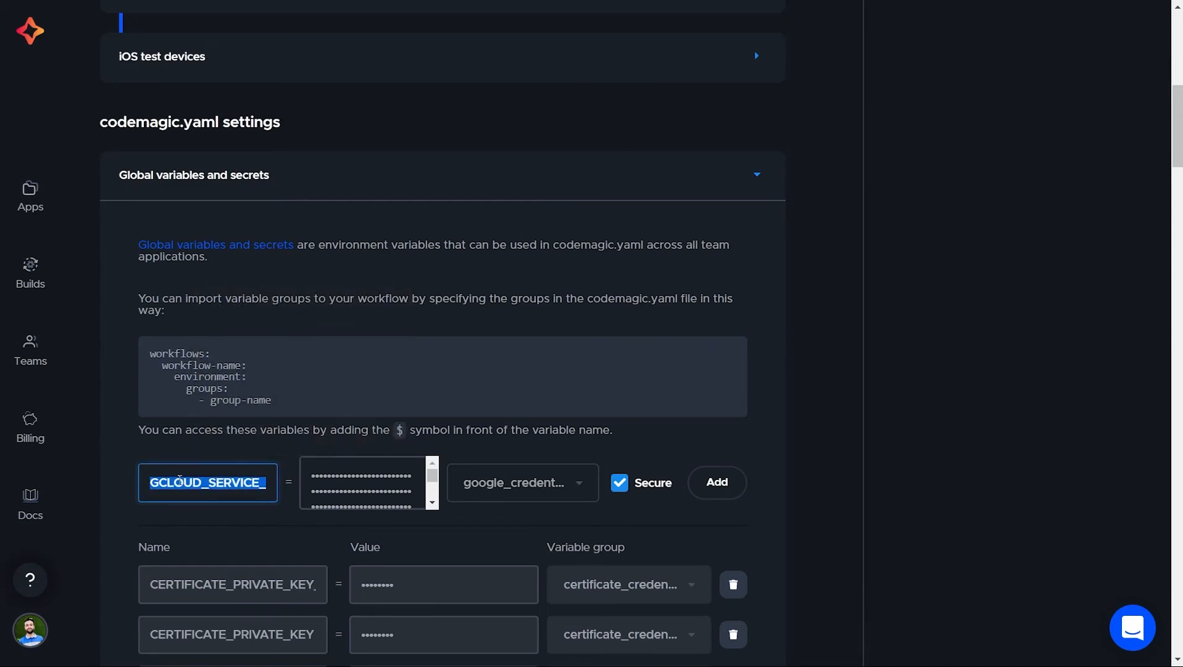
click(714, 482)
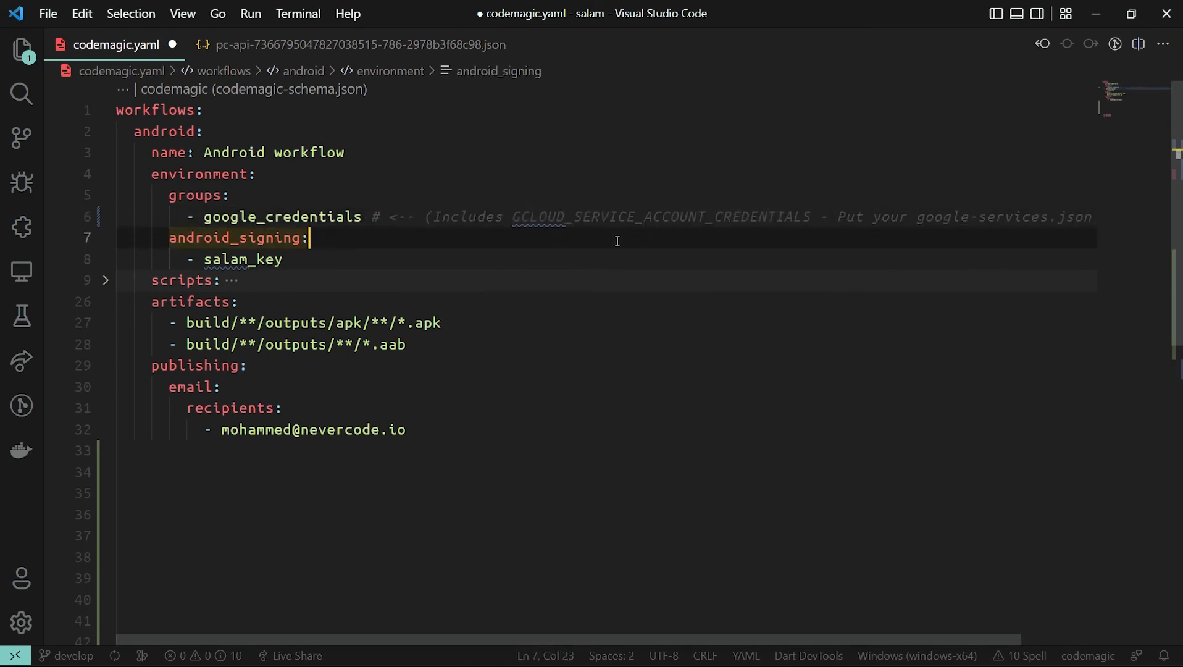
Add google_play publishing with $GCLOUD_SERVICE_ACCOUNT_CREDENTIALS credentials and track alpha to codemagic.yaml
text(google_play:)
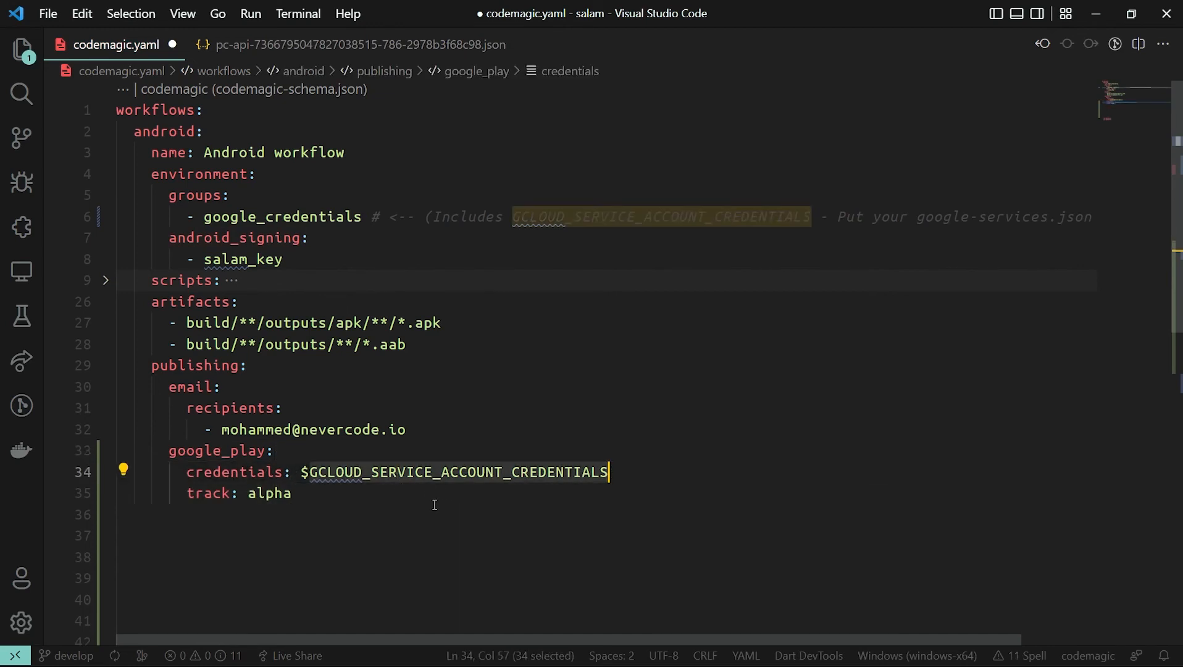
click(293, 492)
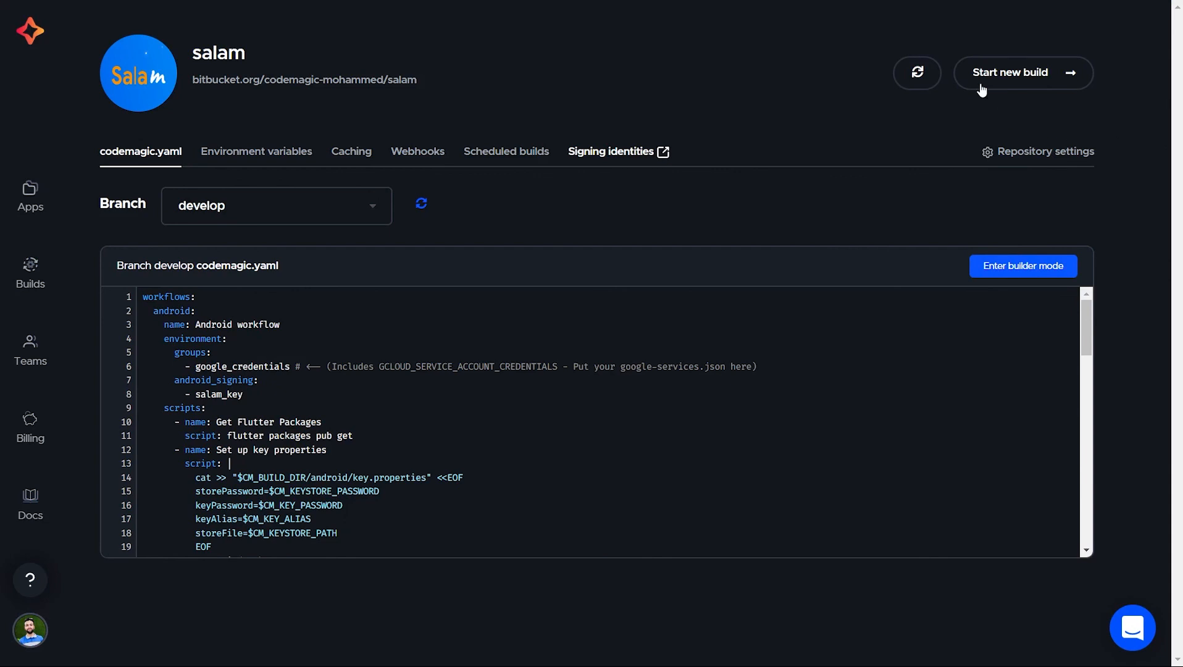
Launch a new salam build of the Android workflow on branch develop
click(1021, 72)
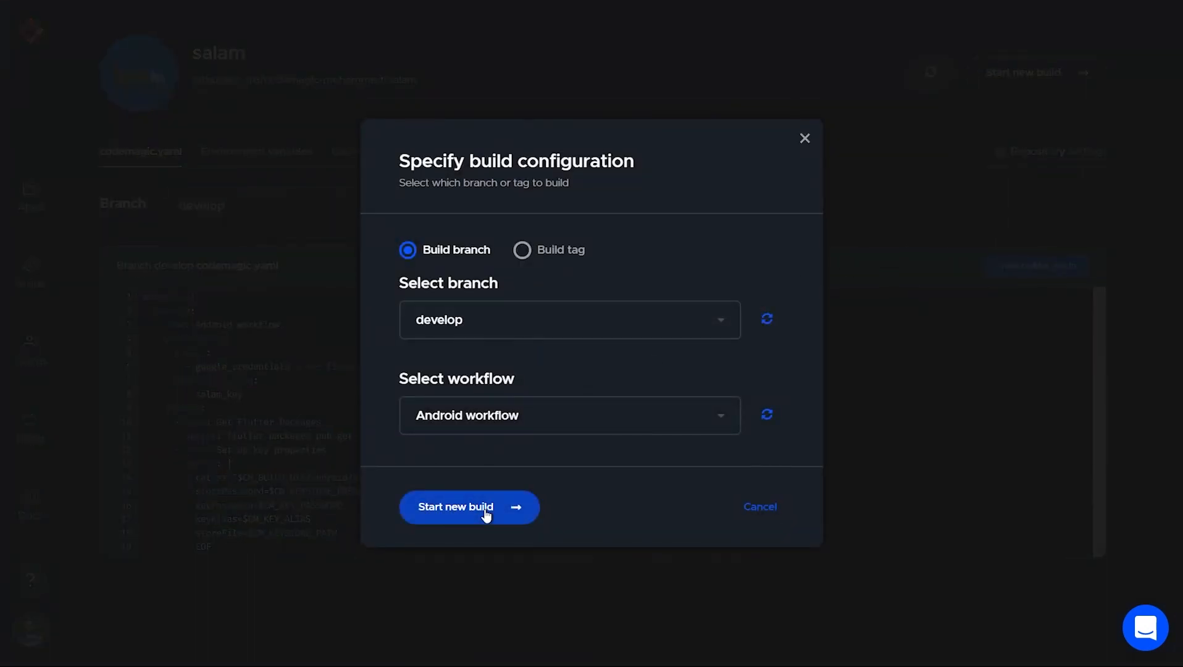
click(468, 506)
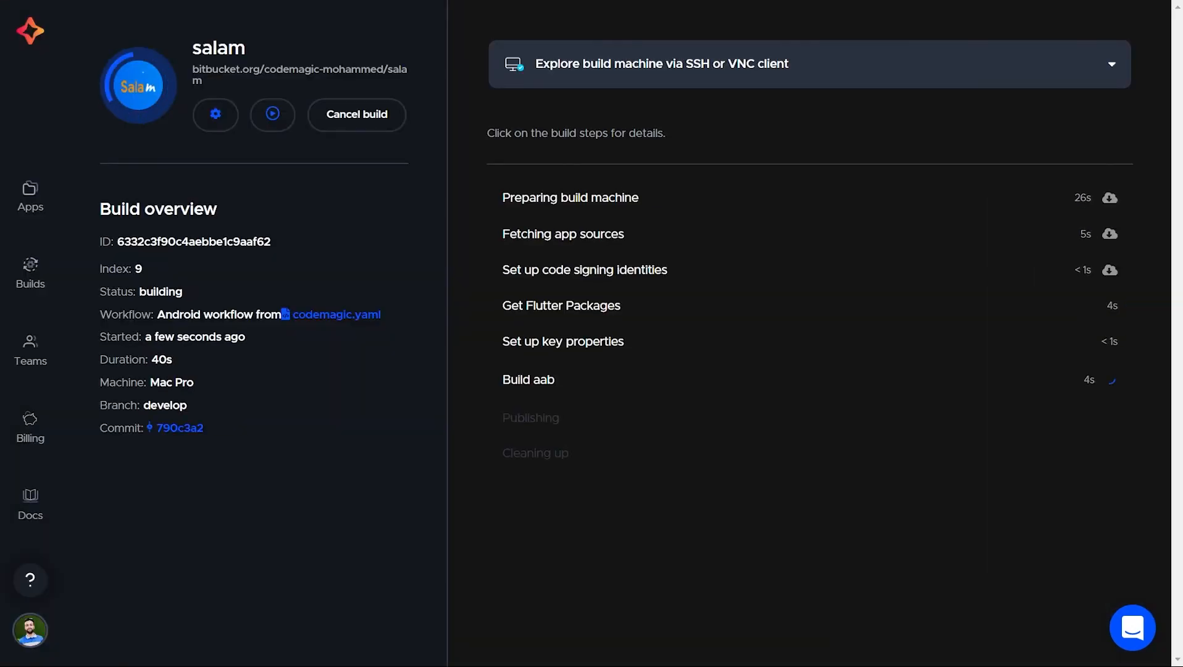